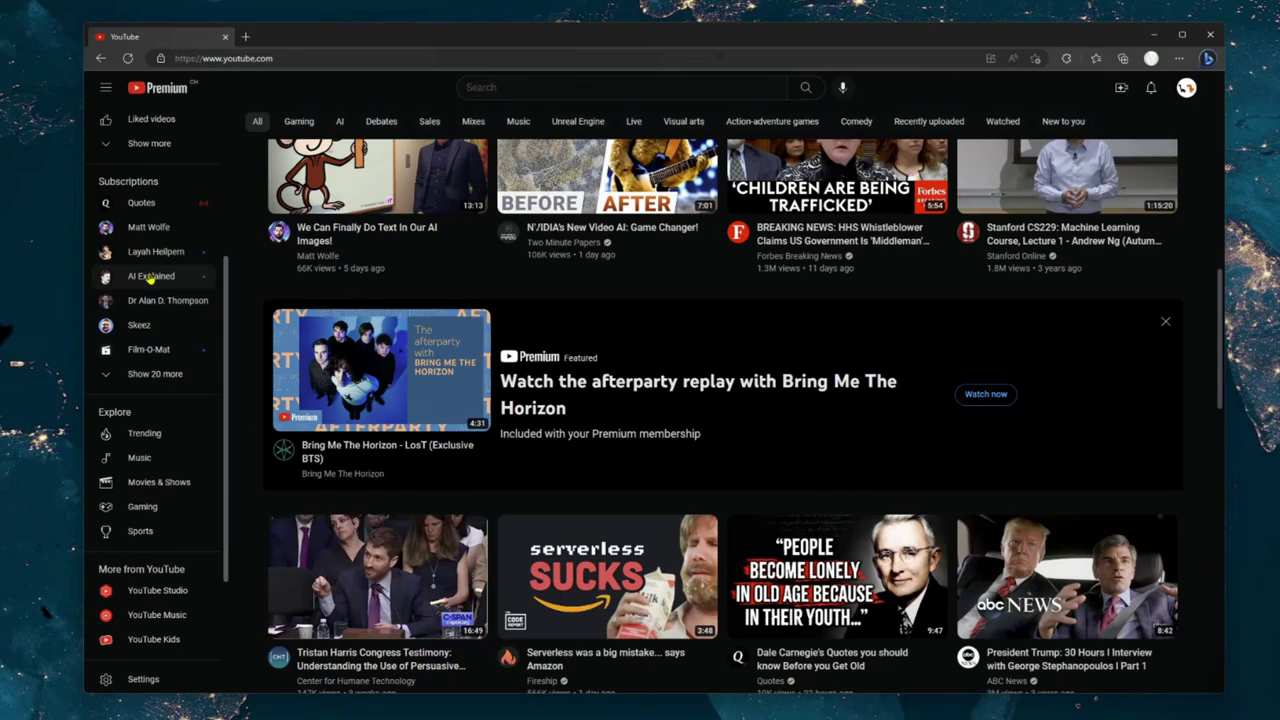
Step: Open the AI Explained channel from the Subscriptions list in the sidebar
left_click(150, 276)
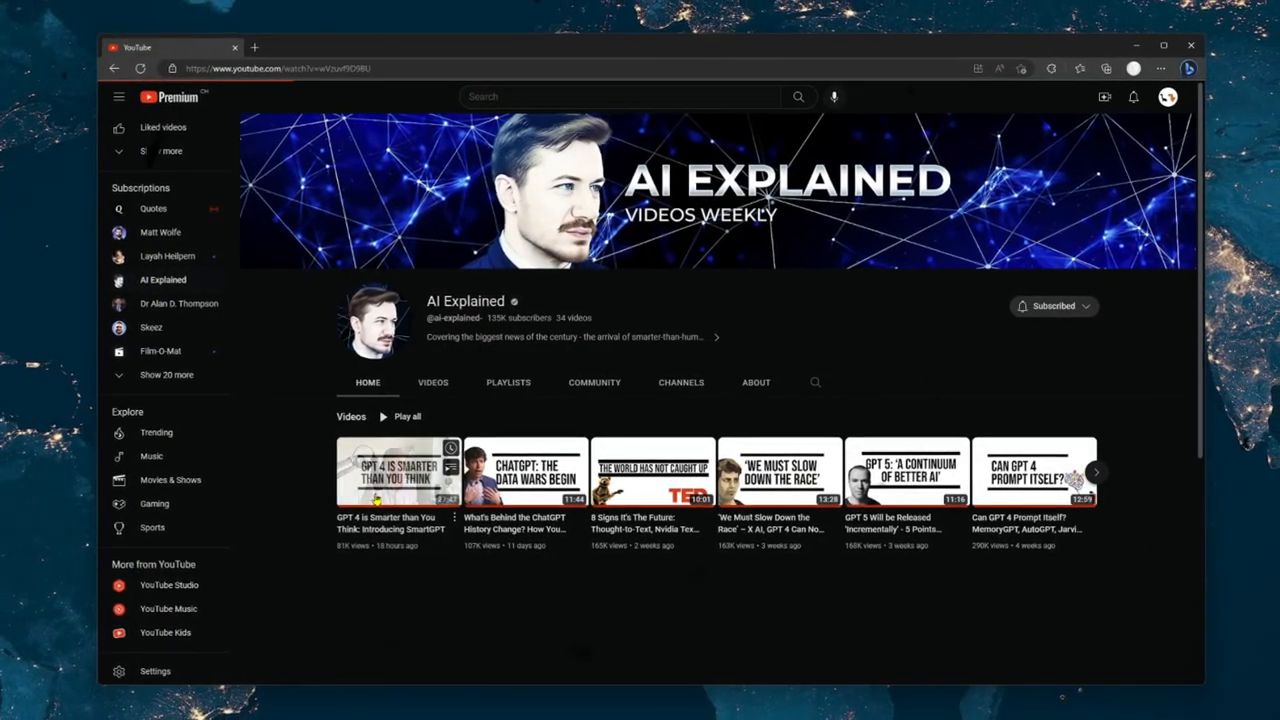
Step: Play 'GPT 4 is Smarter than You Think', then follow the DeepLearning.AI prompt engineering course link
left_click(398, 472)
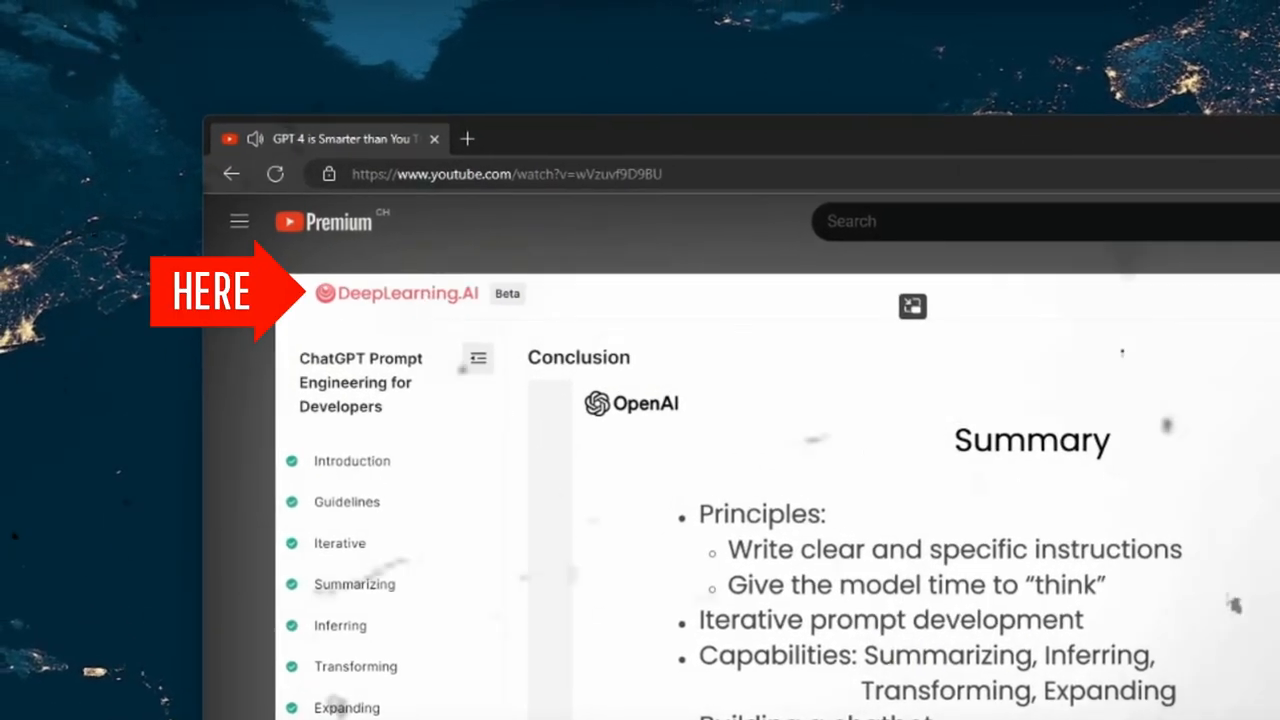
left_click(395, 293)
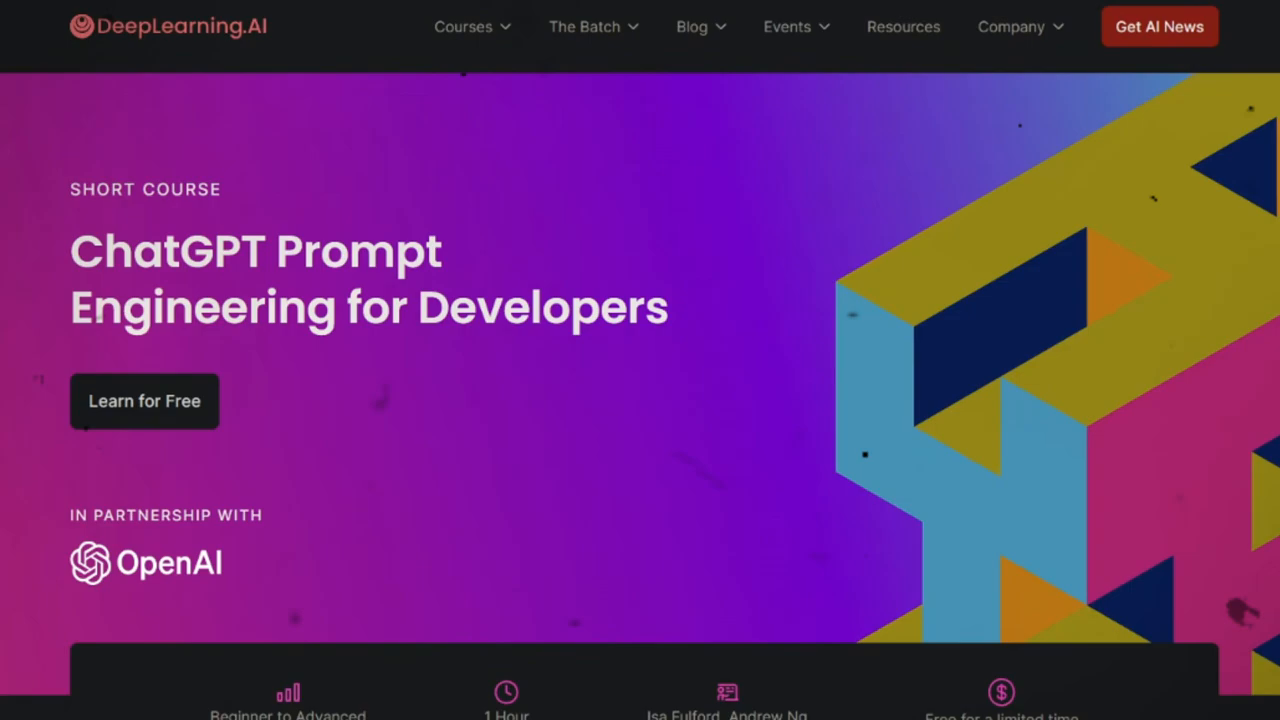
Step: Scroll the course landing page to see its level, duration, instructors and free price
scroll("down", 3)
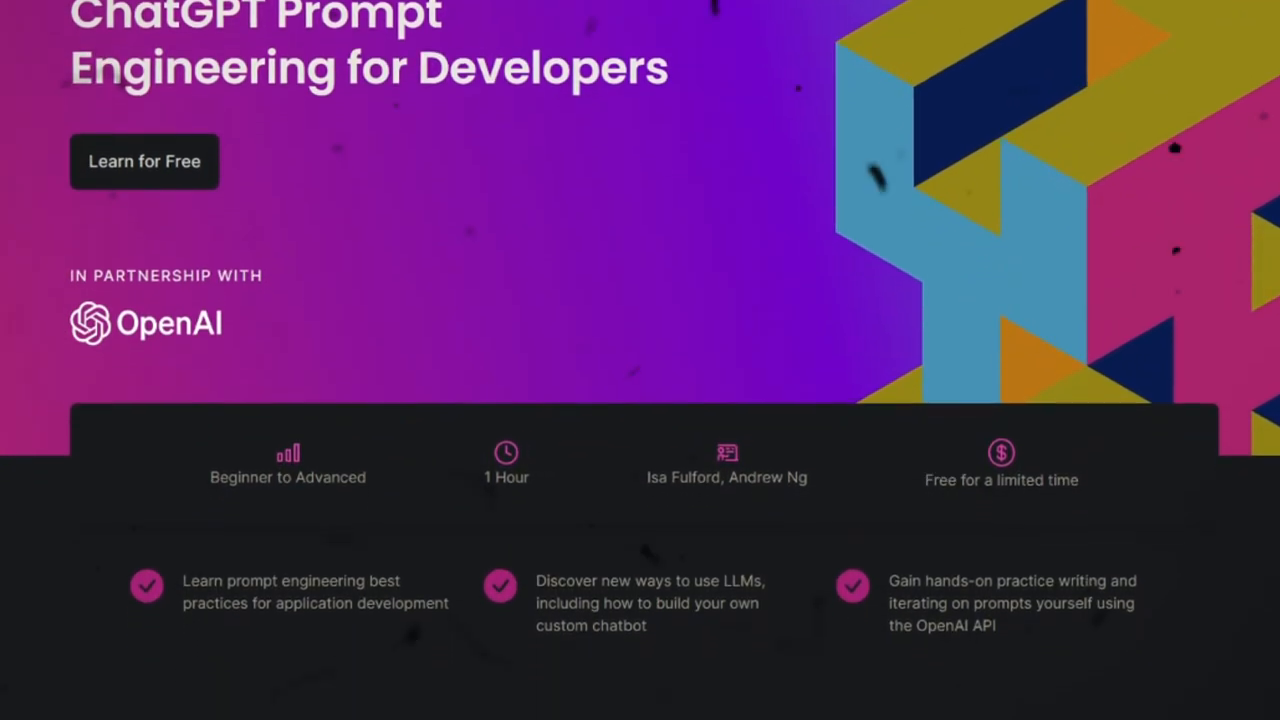
scroll("down", 3)
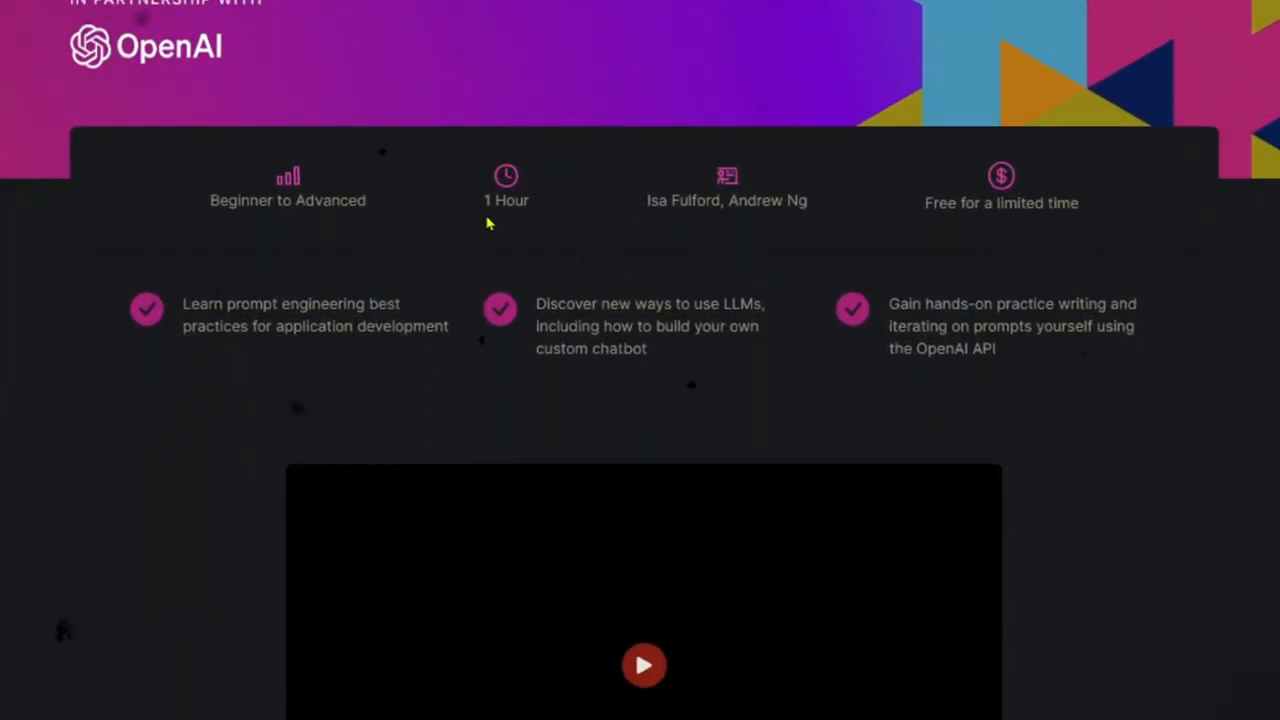
mouse_move(643, 207)
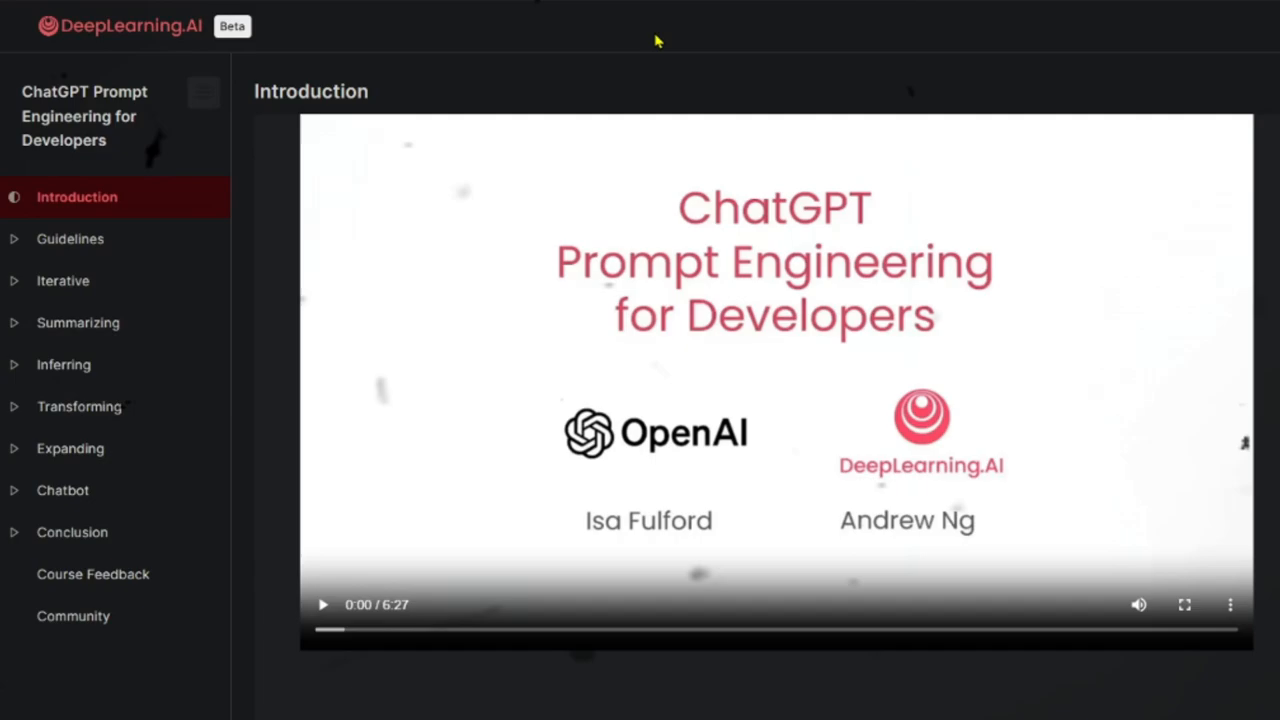
mouse_move(53, 252)
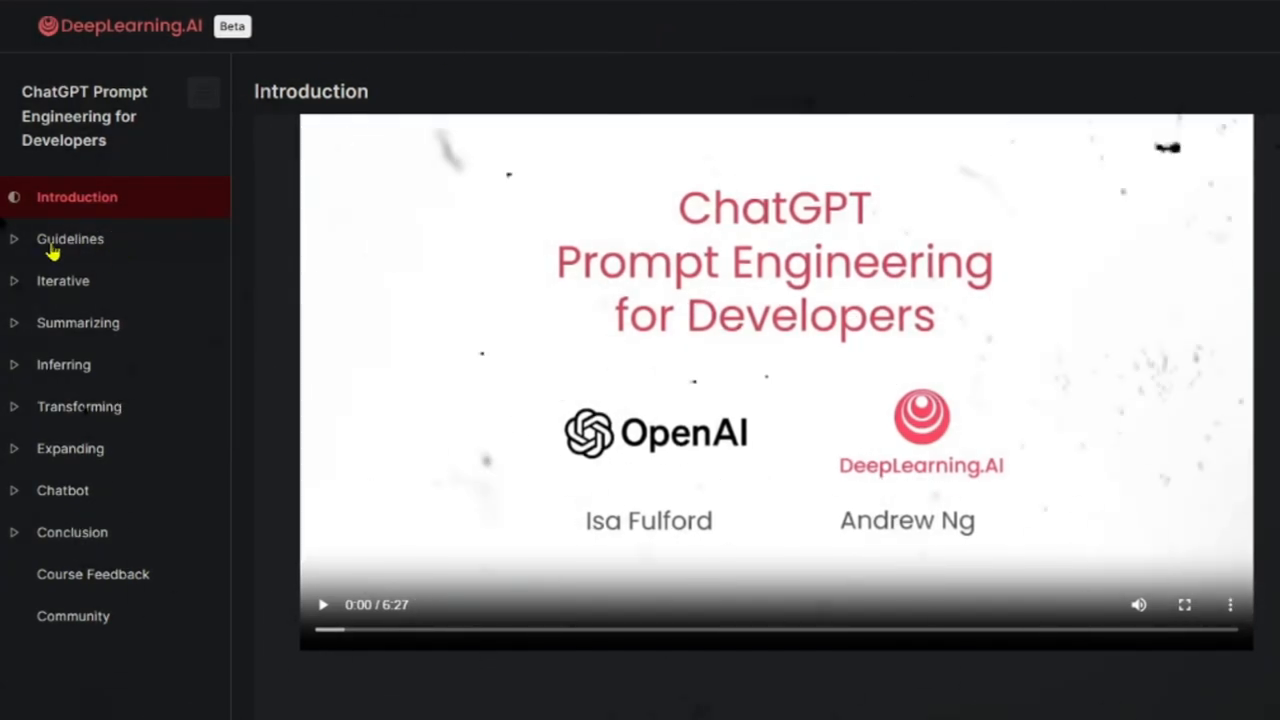
Step: Open the Guidelines, Iterative, Inferring and Expanding lesson videos in turn
left_click(71, 238)
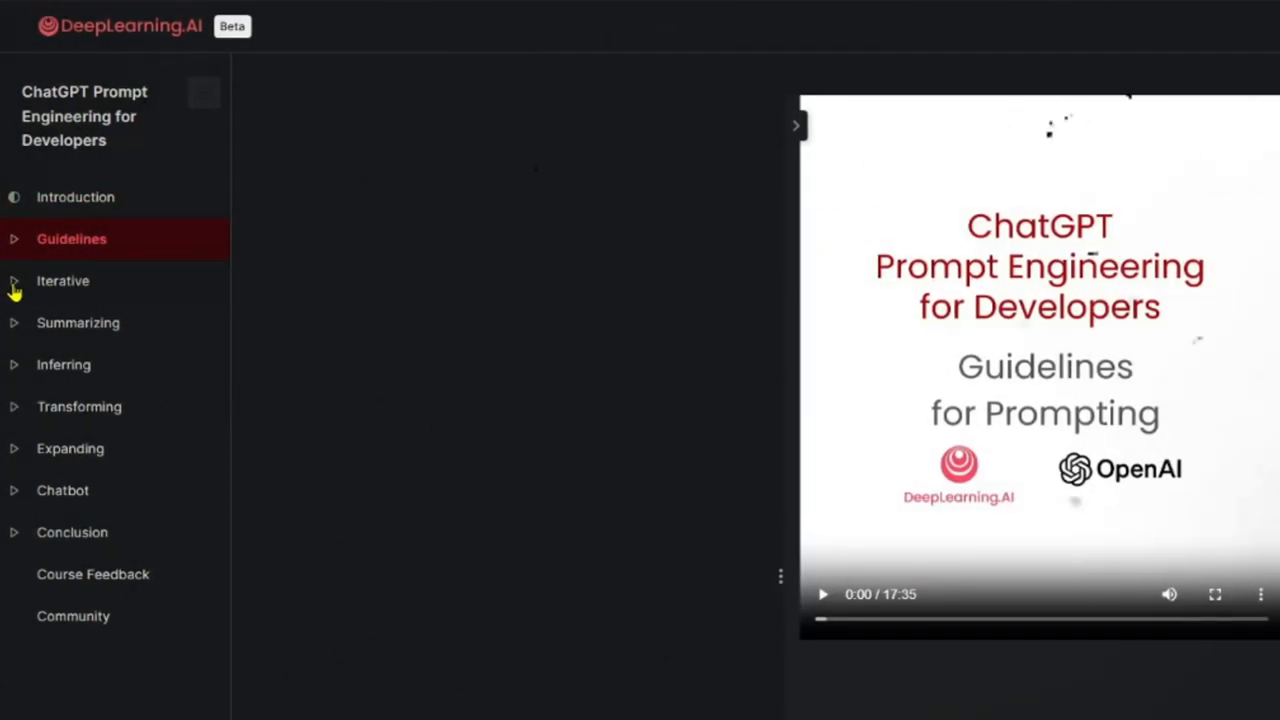
left_click(63, 280)
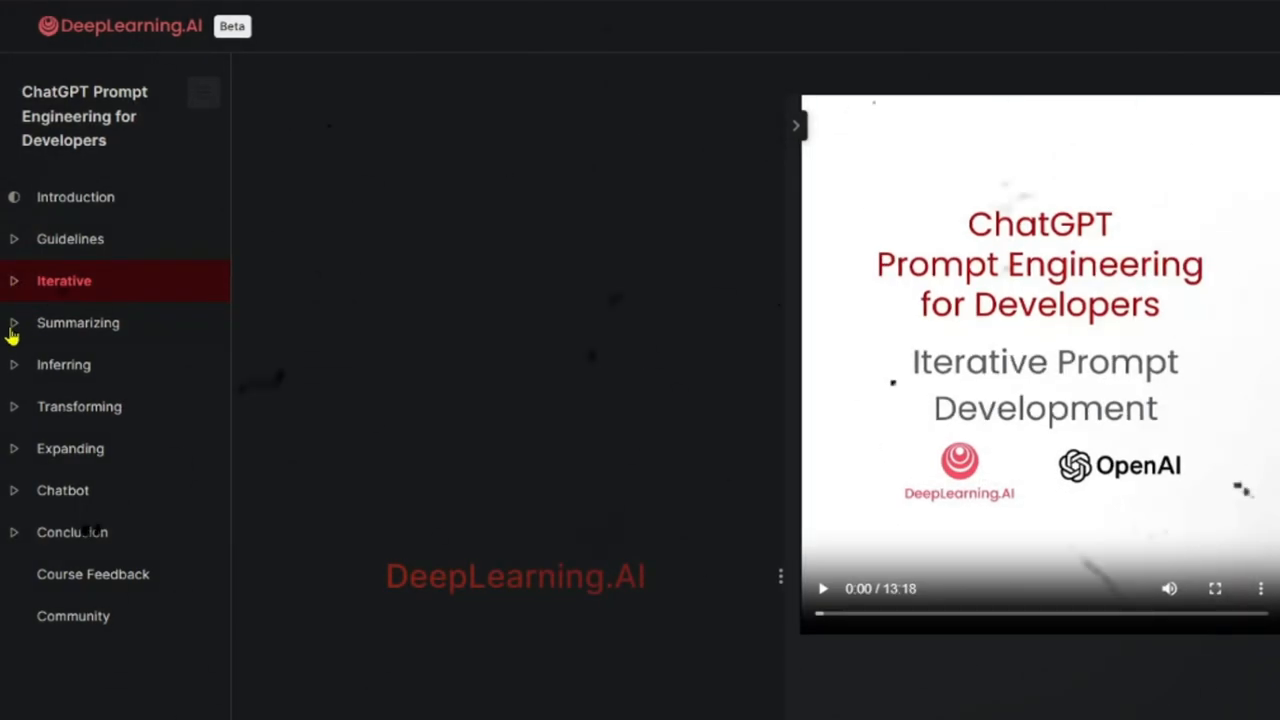
mouse_move(92, 400)
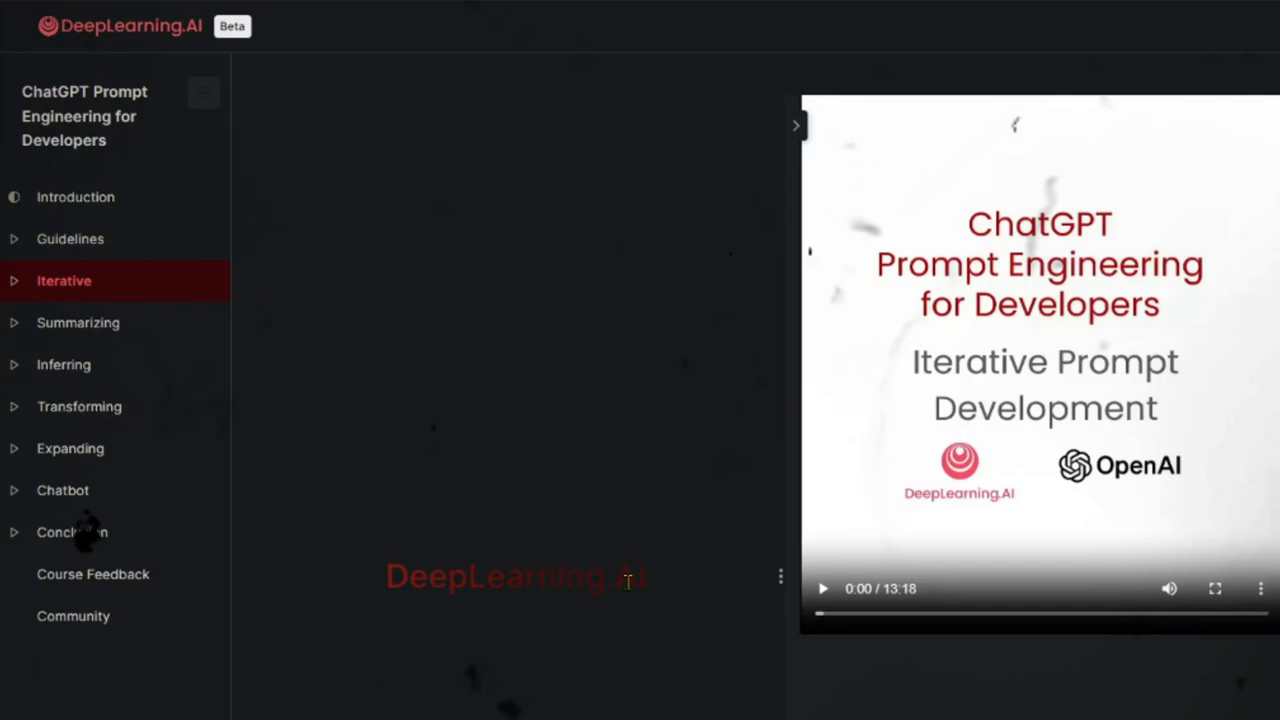
mouse_move(268, 511)
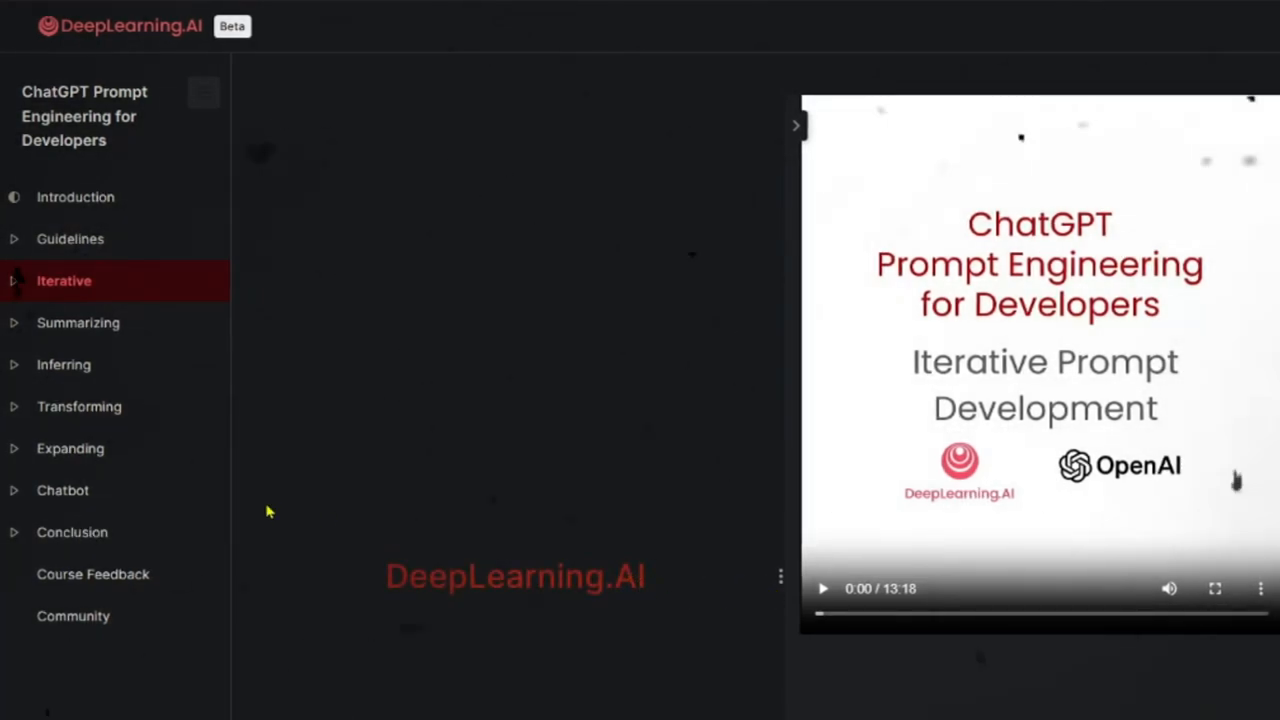
left_click(79, 322)
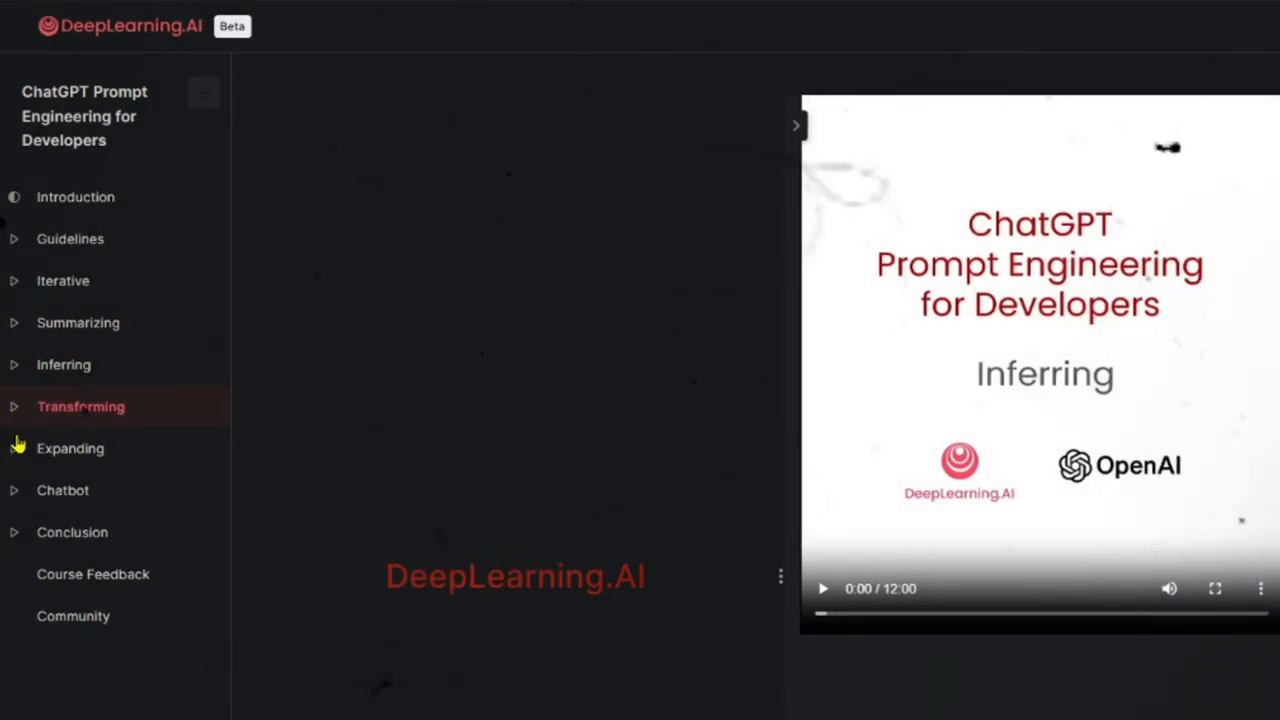
left_click(70, 448)
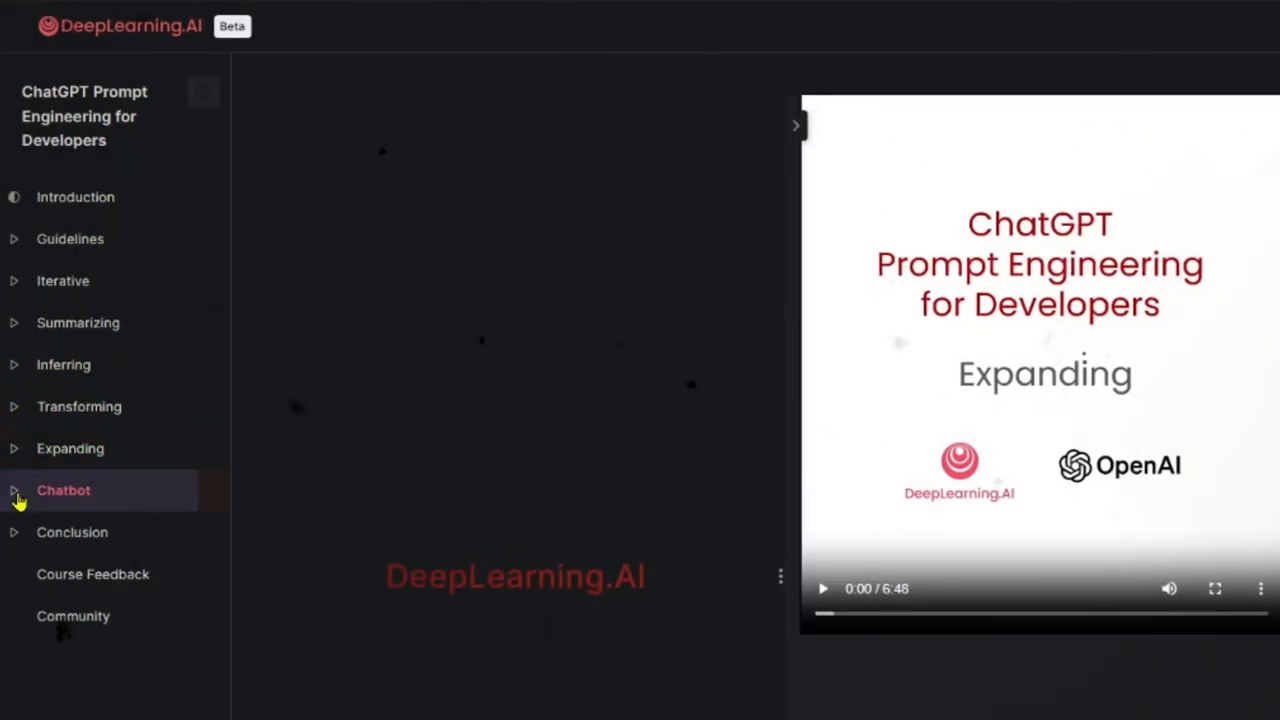